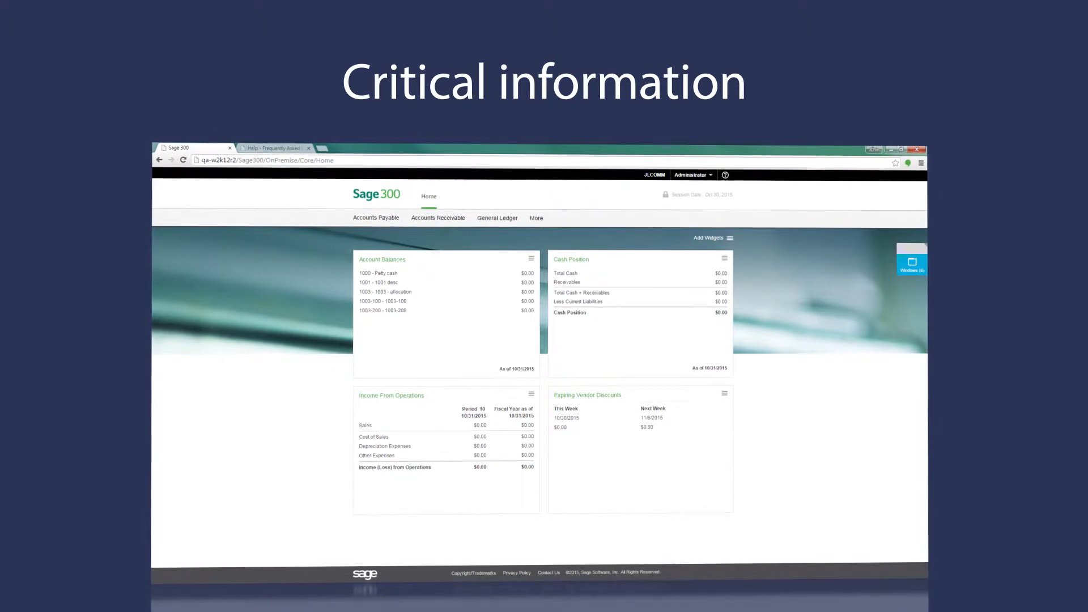
View the Home dashboard's Account Balances, Cash Position, Income From Operations and Expiring Vendor Discounts widgets.
left_click(711, 238)
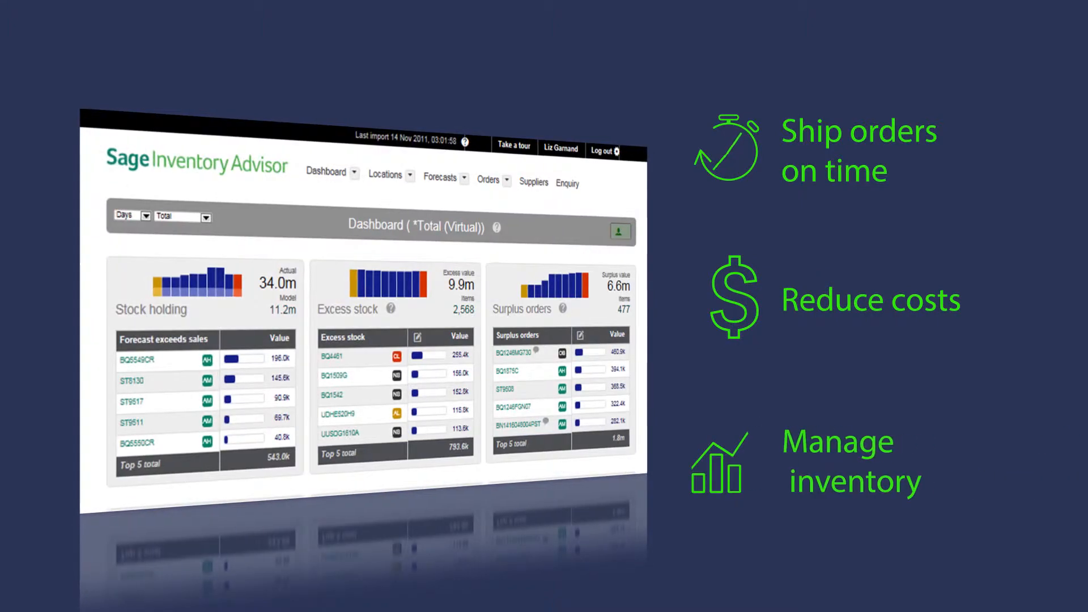
Scroll through the Inventory Advisor dashboard's Stock holding, Excess stock and Surplus orders panels.
scroll("down", 3)
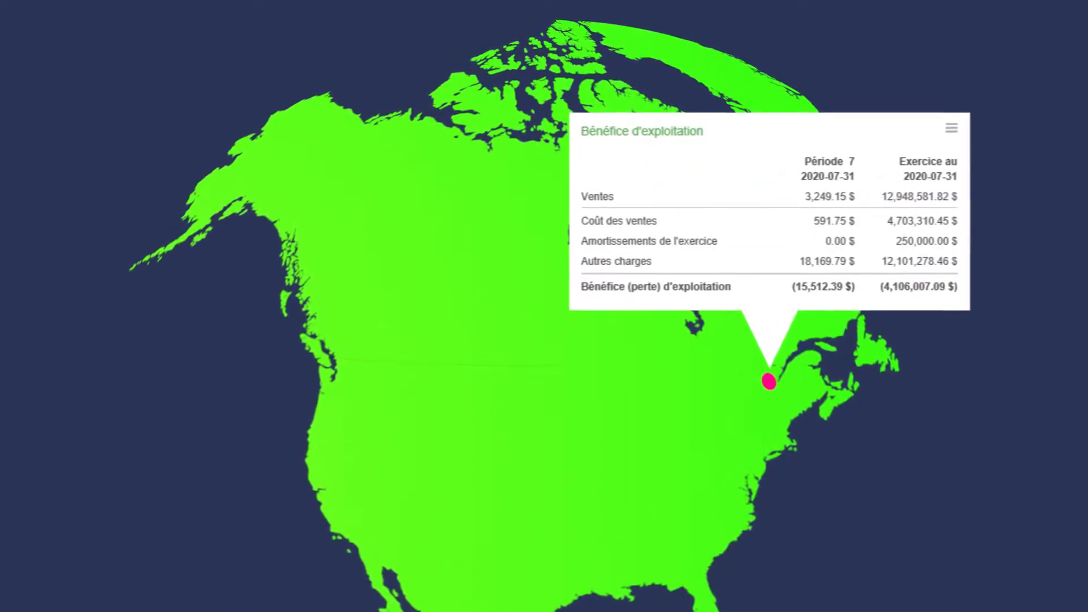
Show the Bénéfice d'exploitation and Account balances widgets pinned to their map locations.
left_click(337, 350)
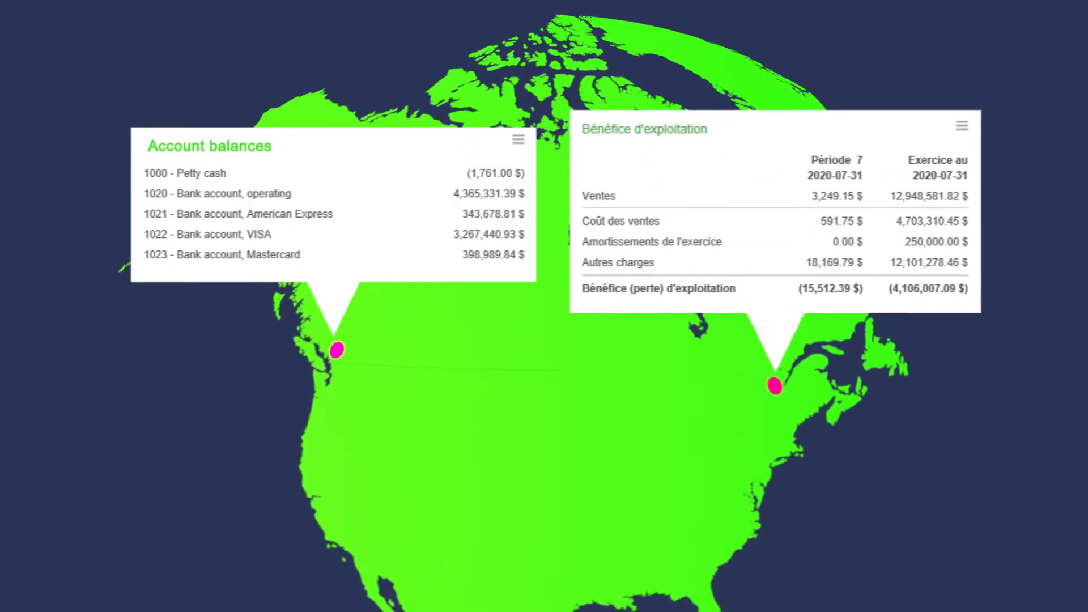